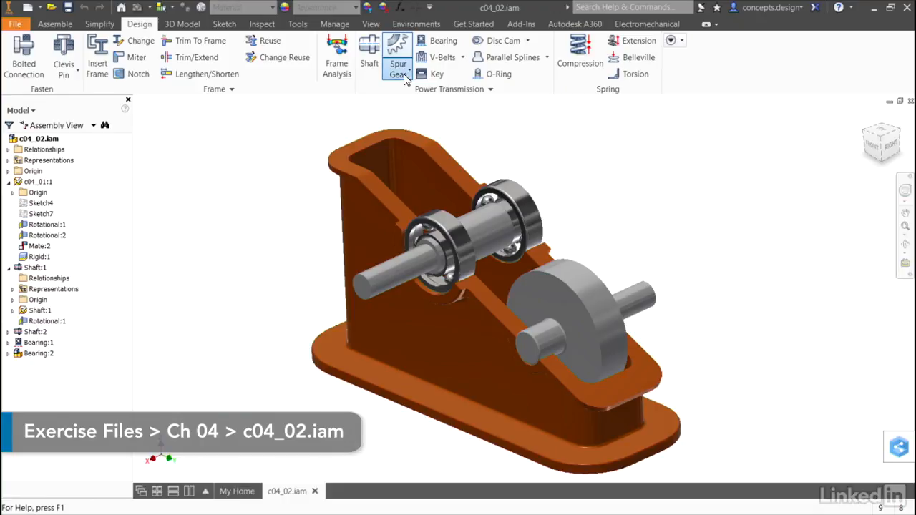
# Step: Expand the Spur Gear dropdown in the Power Transmission panel
pyautogui.click(397, 65)
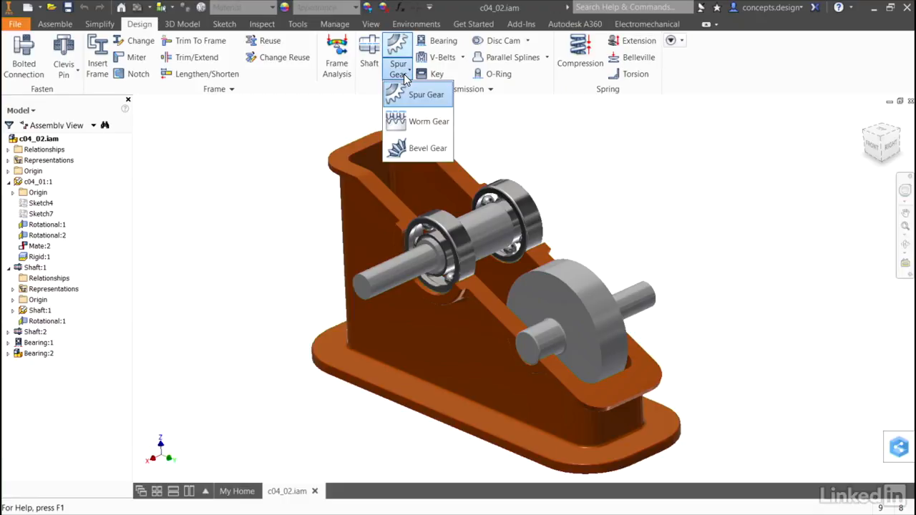
pyautogui.moveTo(427, 148)
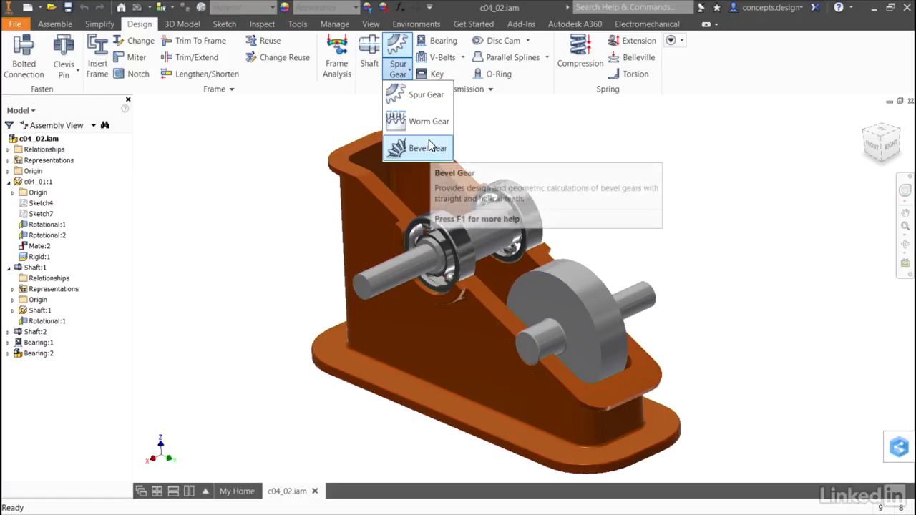
pyautogui.moveTo(424, 94)
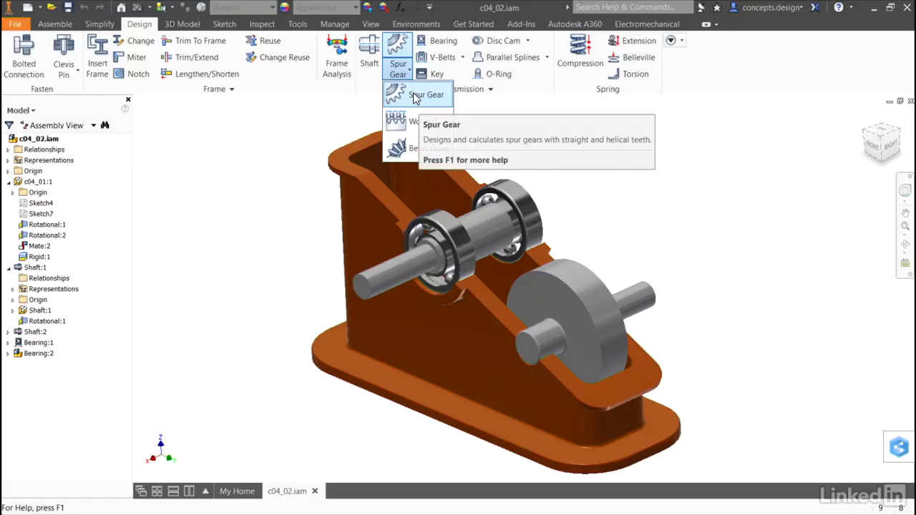
pyautogui.moveTo(415, 95)
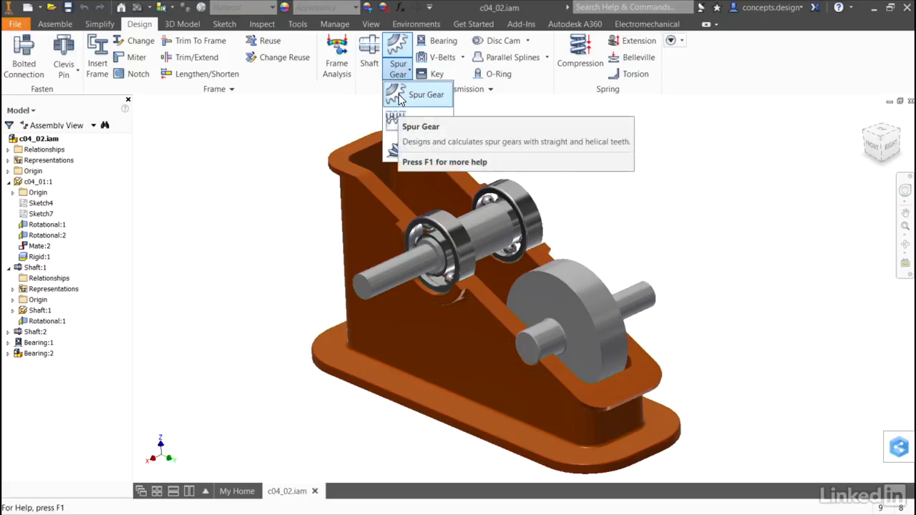
# Step: Start the Spur Gears generator and use Module and Number of Teeth as the design guide
pyautogui.click(425, 95)
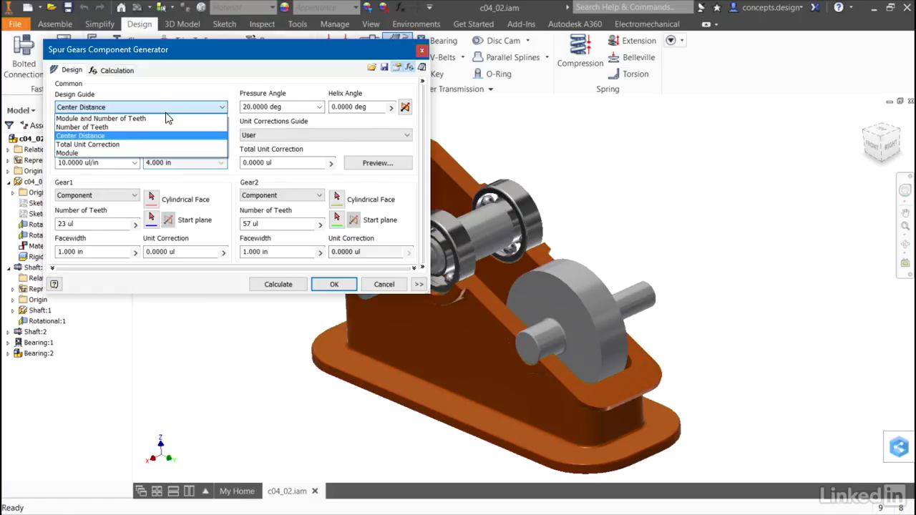
pyautogui.moveTo(150, 121)
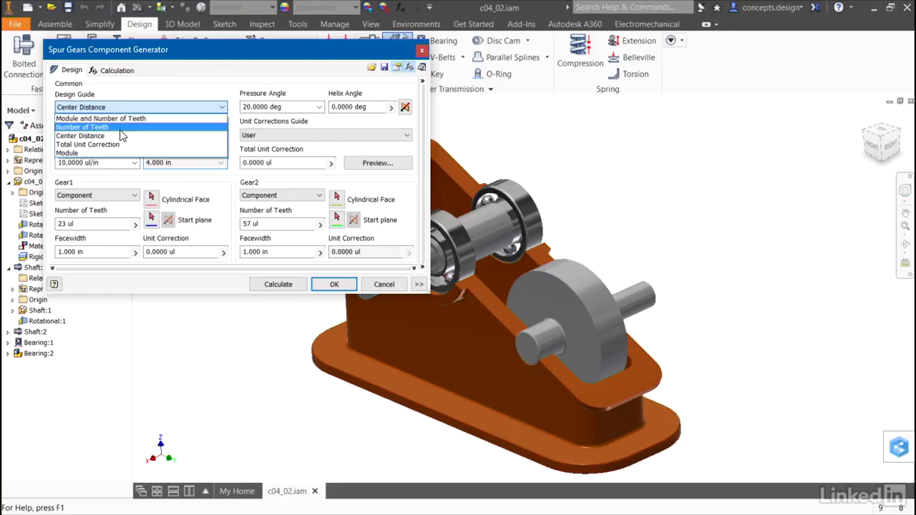
pyautogui.moveTo(109, 144)
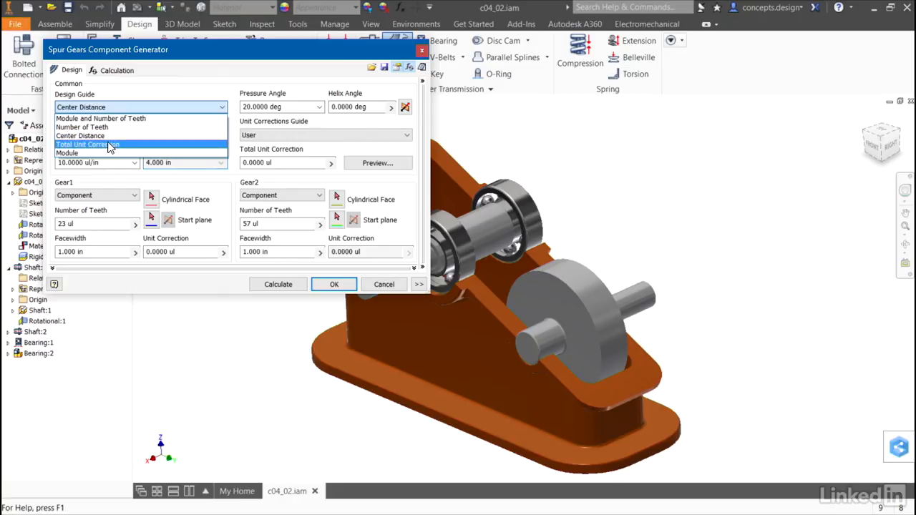
pyautogui.moveTo(95, 153)
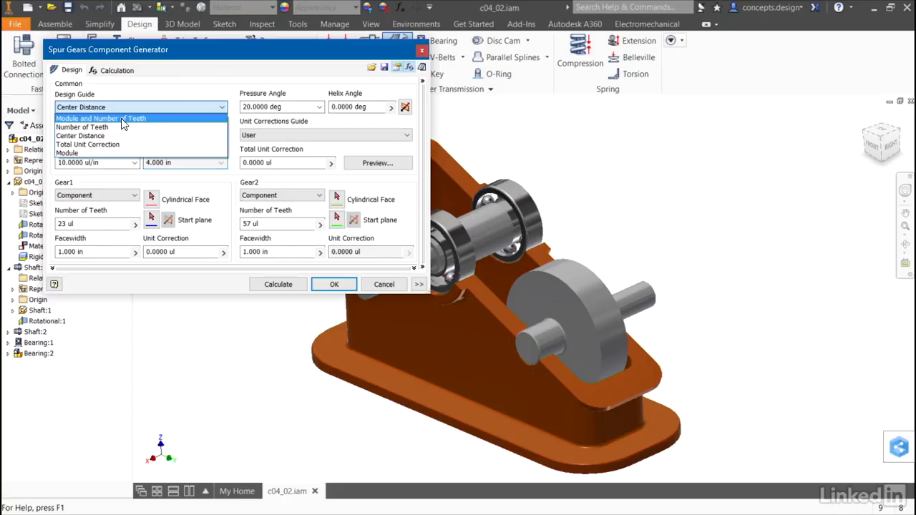
pyautogui.click(100, 118)
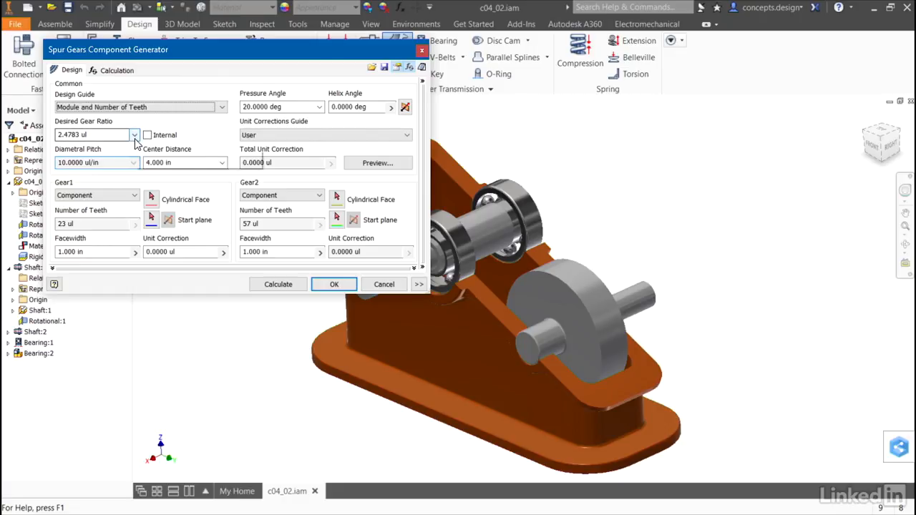
# Step: Enter a 1.8 desired gear ratio and switch Gear1 from Component to Feature
pyautogui.click(134, 135)
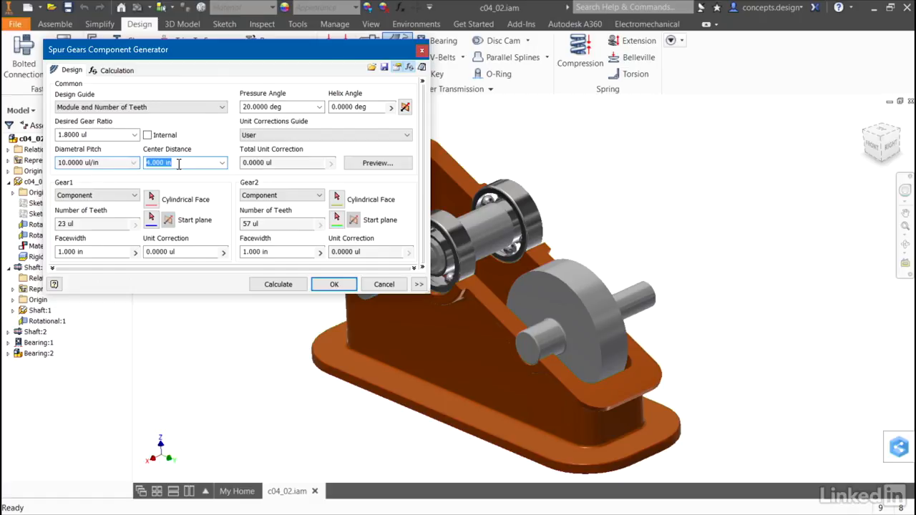
pyautogui.moveTo(556, 283)
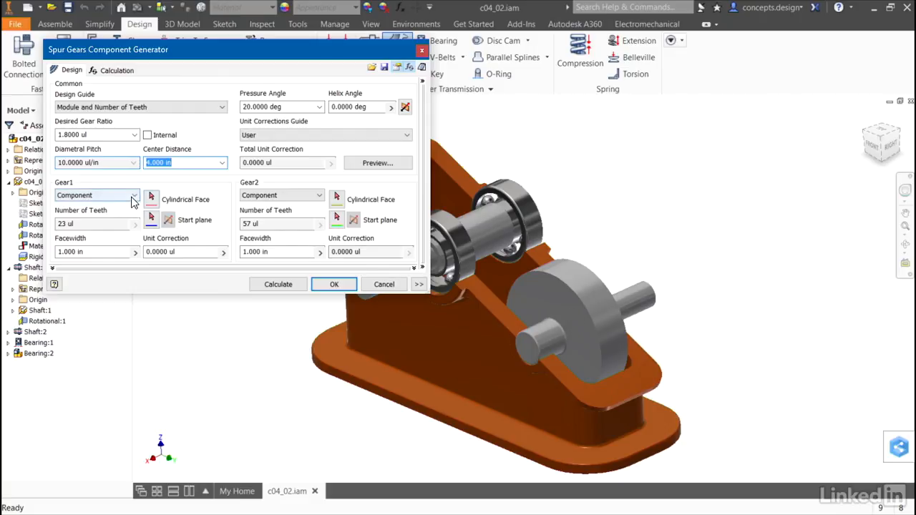
pyautogui.click(133, 195)
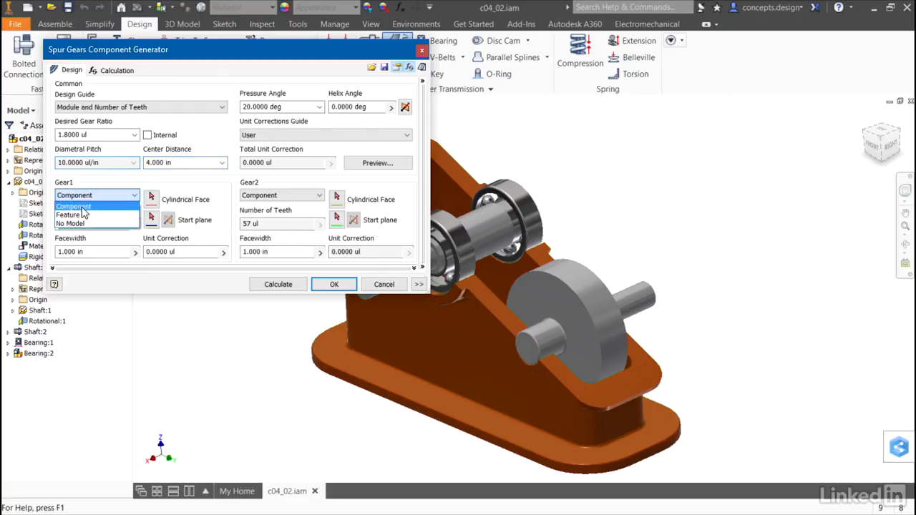
pyautogui.moveTo(75, 215)
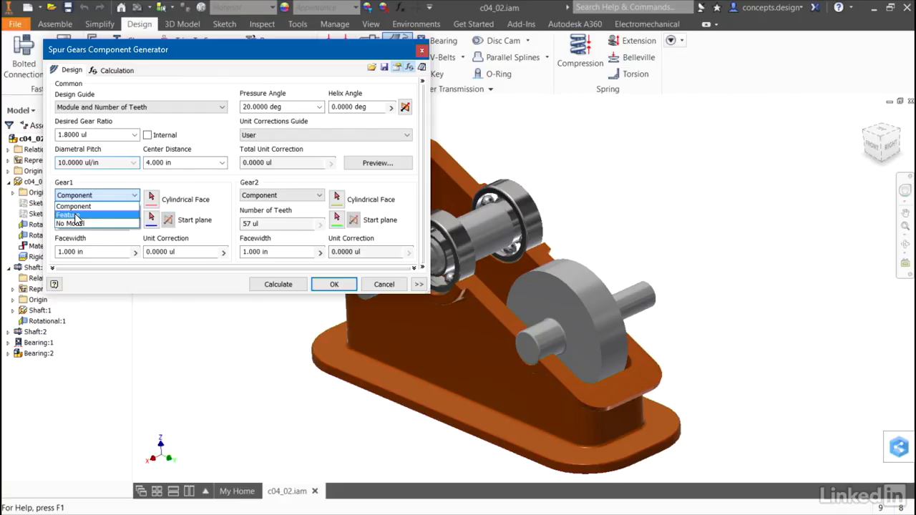
pyautogui.click(72, 215)
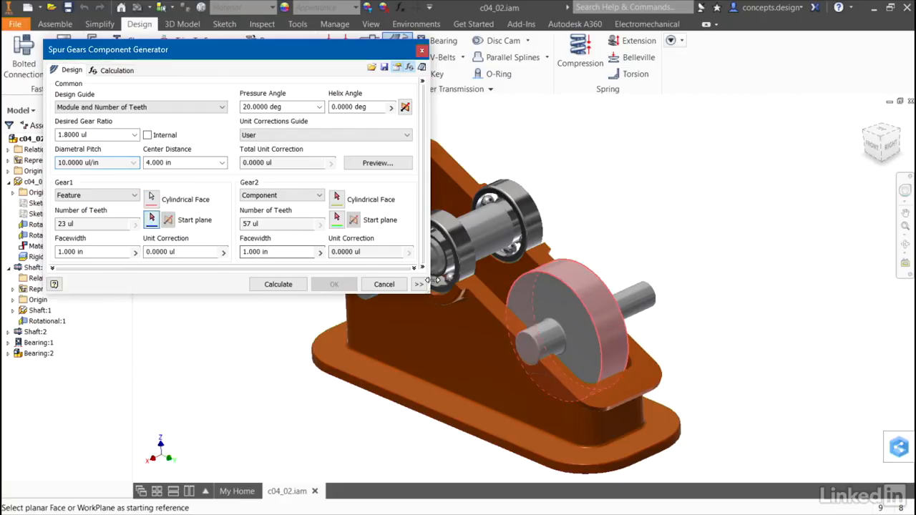
# Step: Pick the lower wheel's front face as Gear1's start plane
pyautogui.click(551, 307)
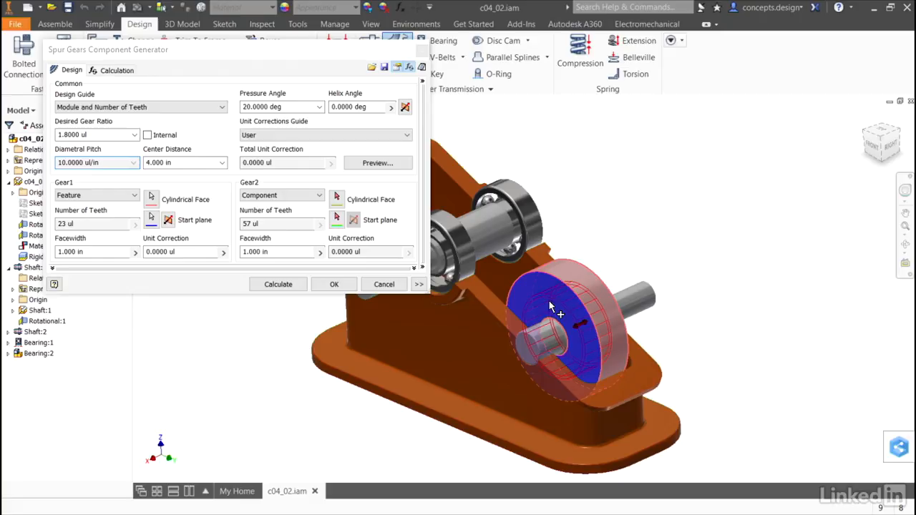
pyautogui.moveTo(586, 343)
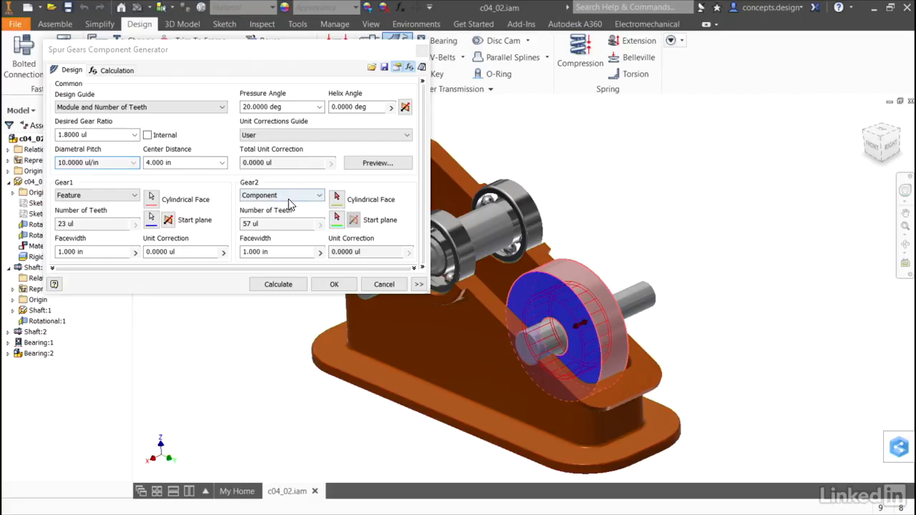
pyautogui.moveTo(336, 199)
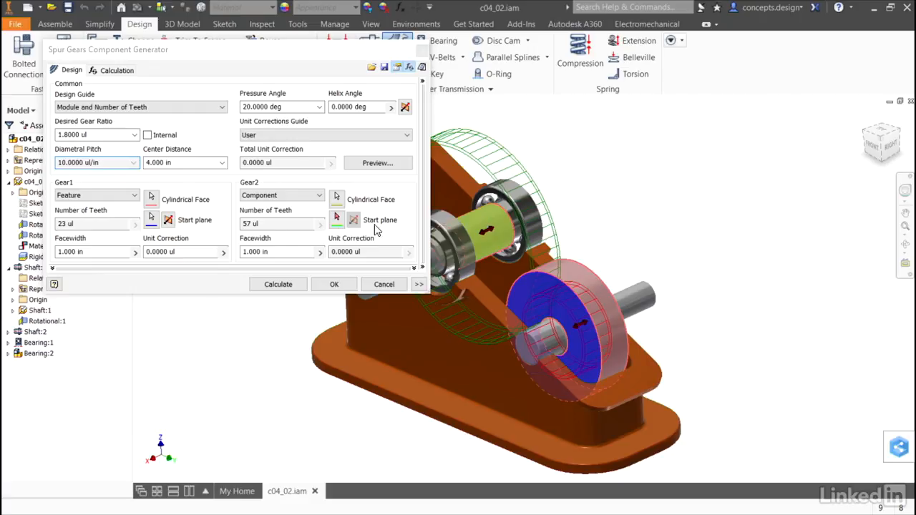
# Step: Set Gear2's start plane on the lower wheel's front face
pyautogui.click(336, 220)
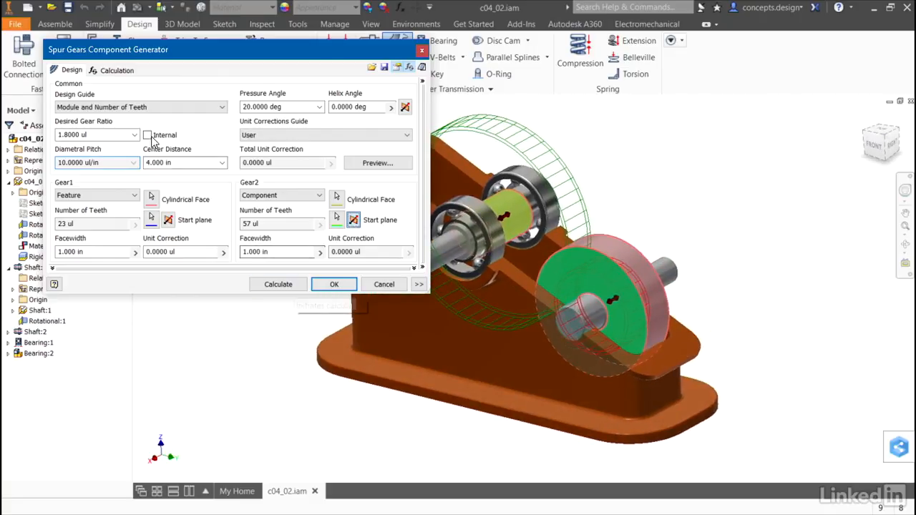
# Step: View the Calculation settings, accept the design, and keep the proposed gear file names
pyautogui.click(117, 70)
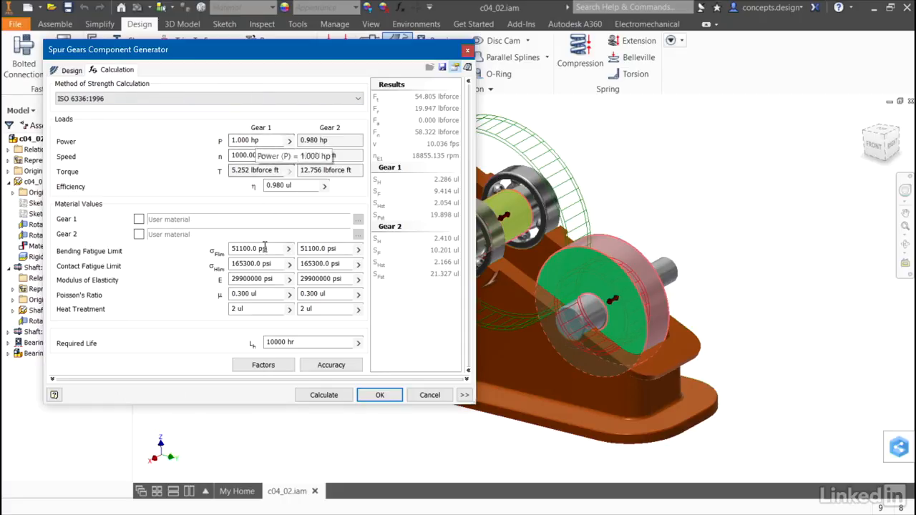
pyautogui.moveTo(299, 342)
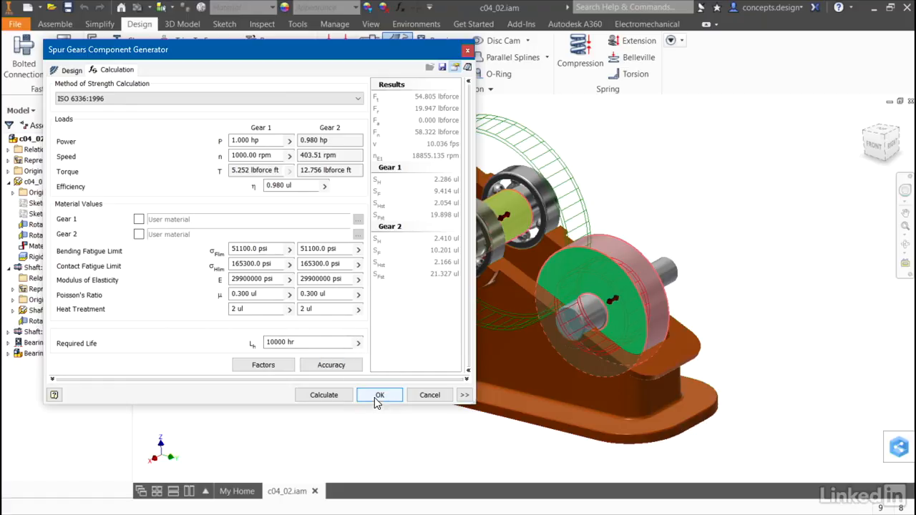
pyautogui.click(380, 394)
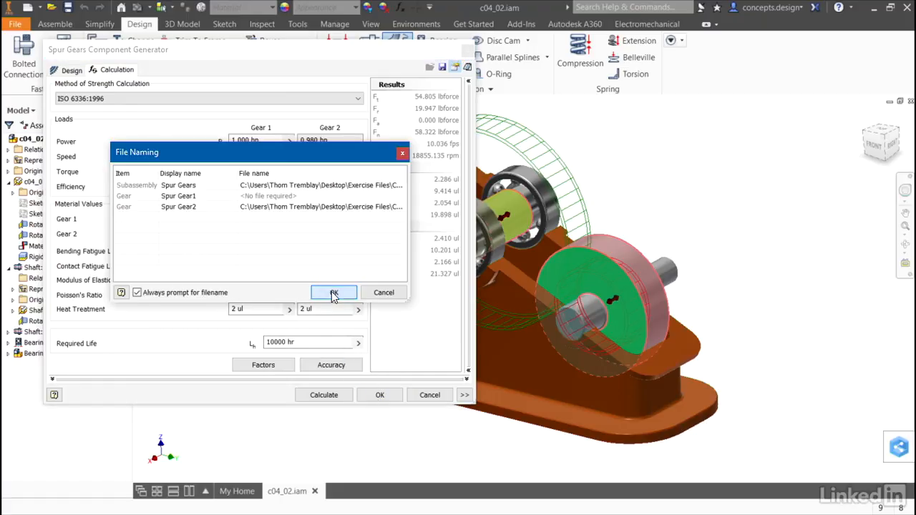
pyautogui.click(332, 292)
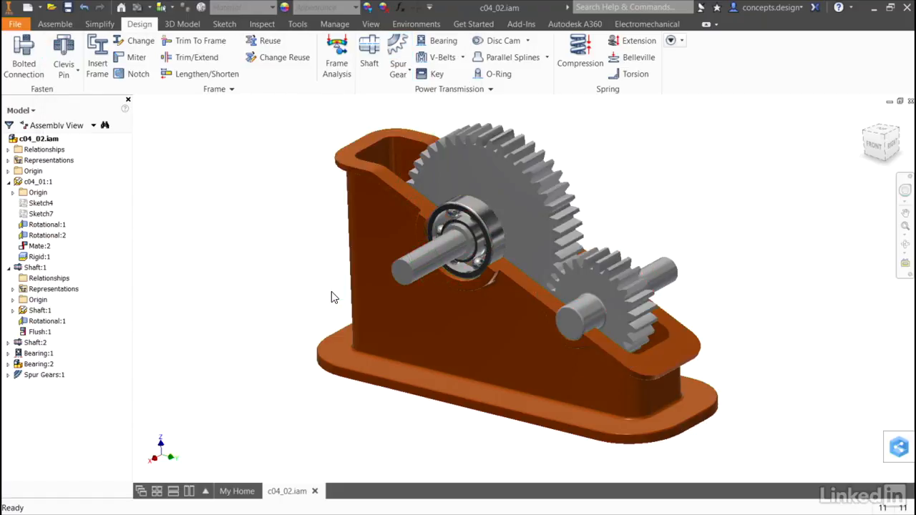
# Step: Reopen Spur Gears:1 with helix angle 14.5°, diametral pitch 8.5, and 24/44 teeth
pyautogui.click(41, 375)
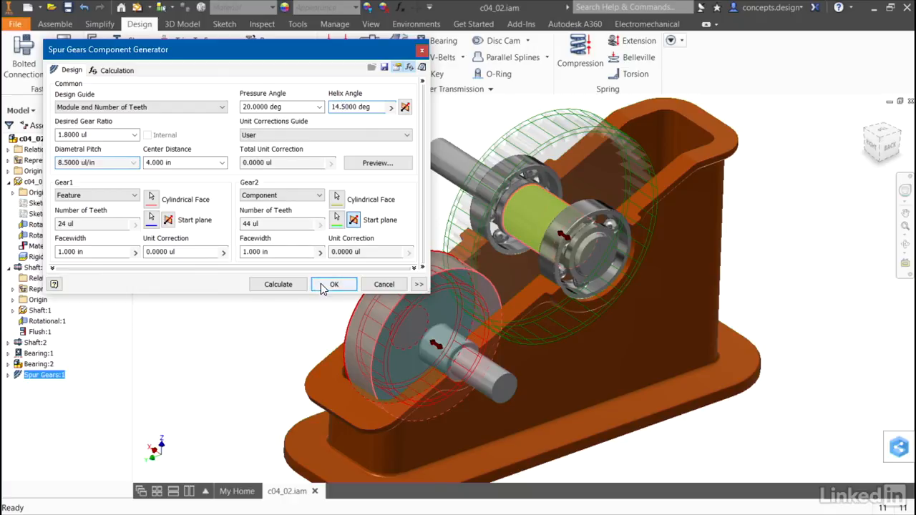
# Step: Regenerate the gears with helical teeth and select the Spur Gears:1 set to inspect
pyautogui.click(333, 284)
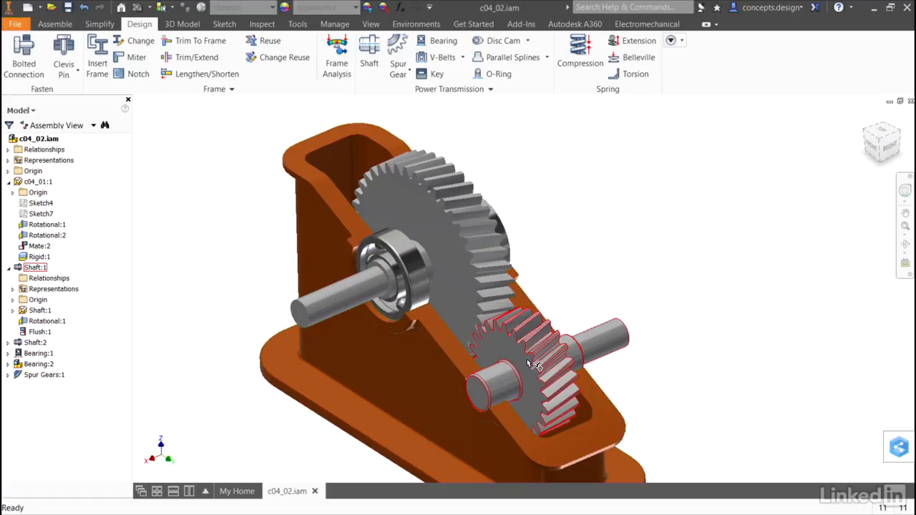
pyautogui.click(44, 374)
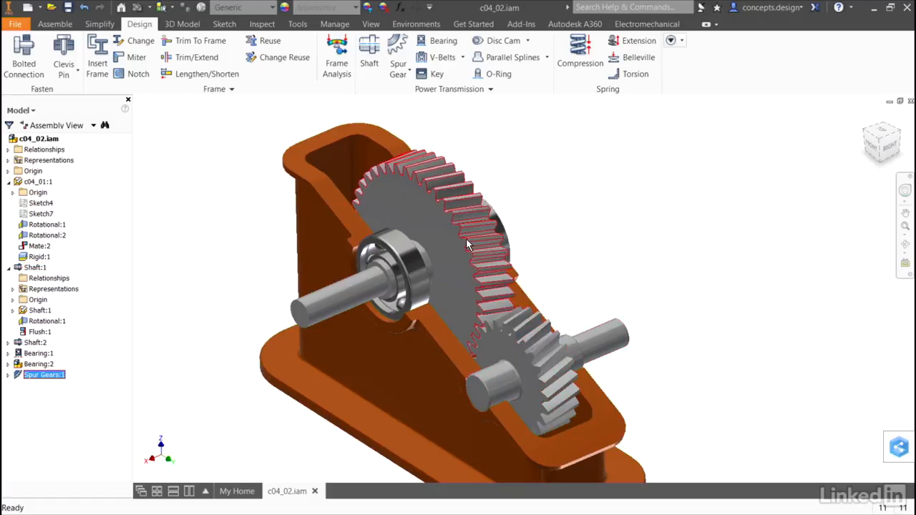
pyautogui.moveTo(448, 249)
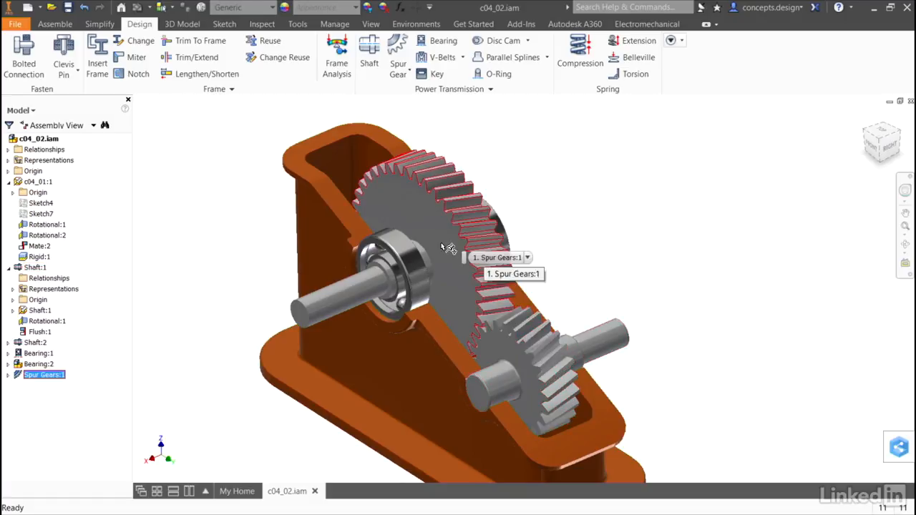